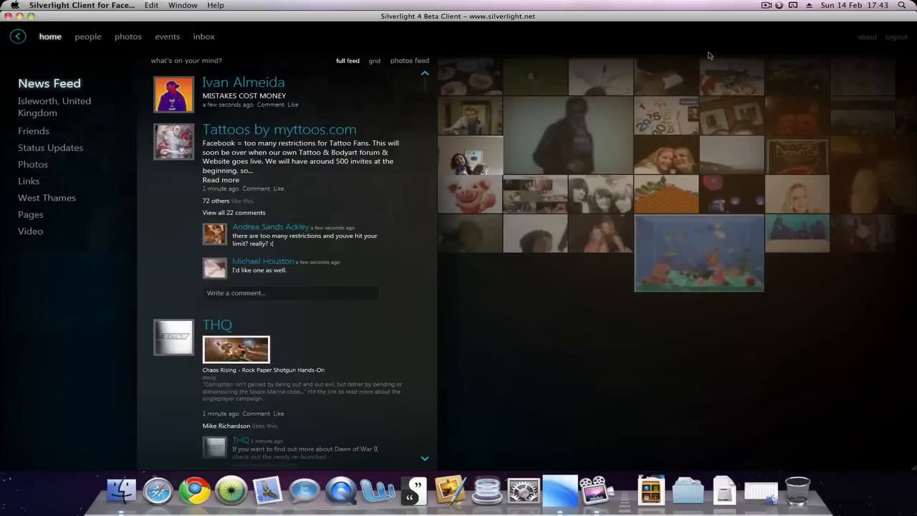
mouse_move(651, 46)
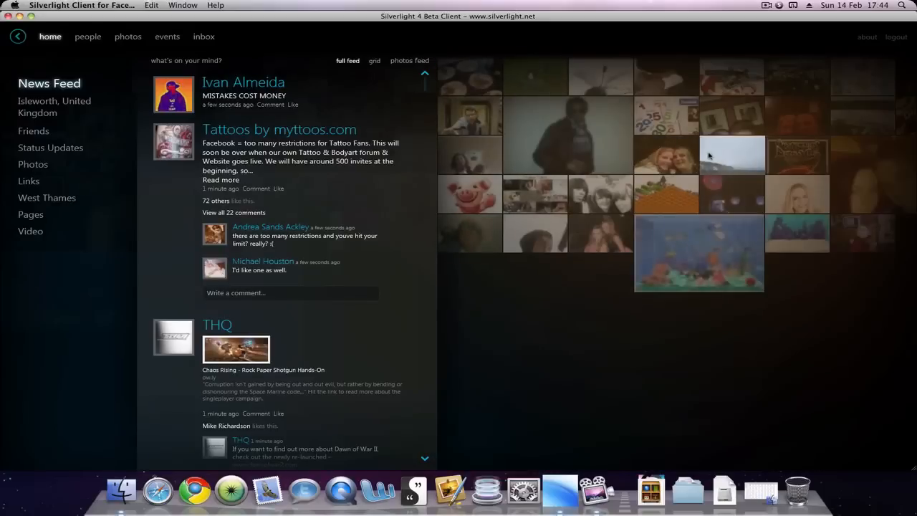
View the aquarium photo from the photo wall enlarged to full screen, then return to the home News Feed
click(699, 253)
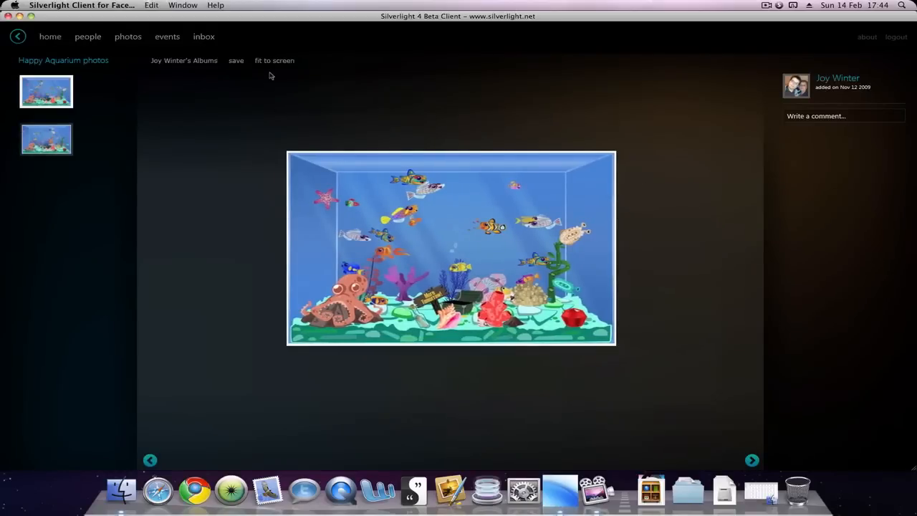
click(275, 60)
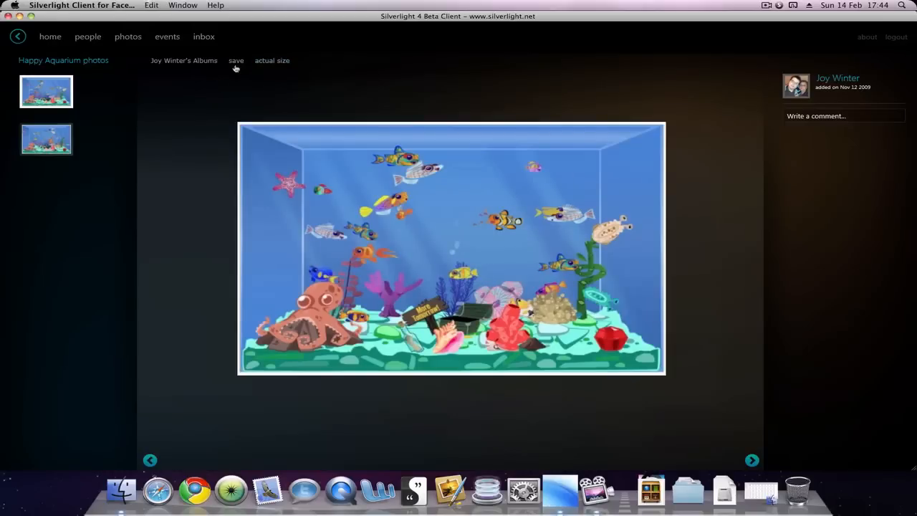
mouse_move(195, 91)
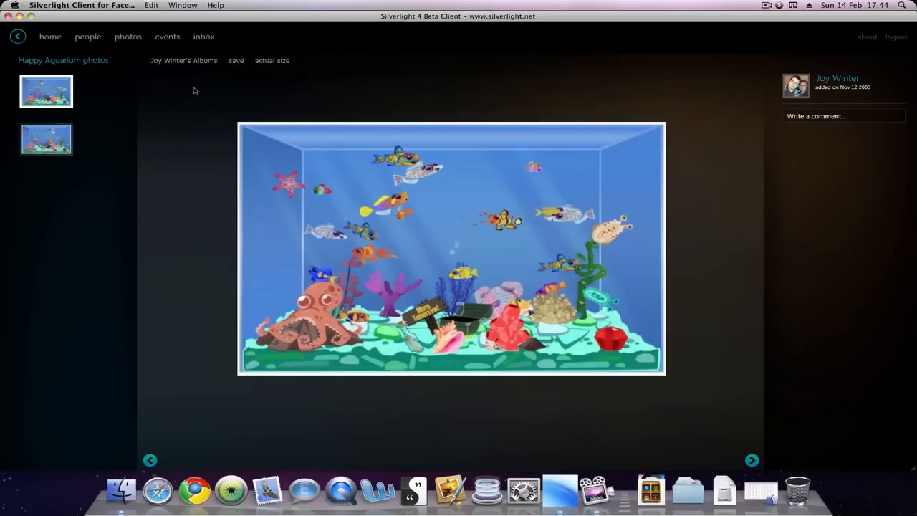
click(50, 37)
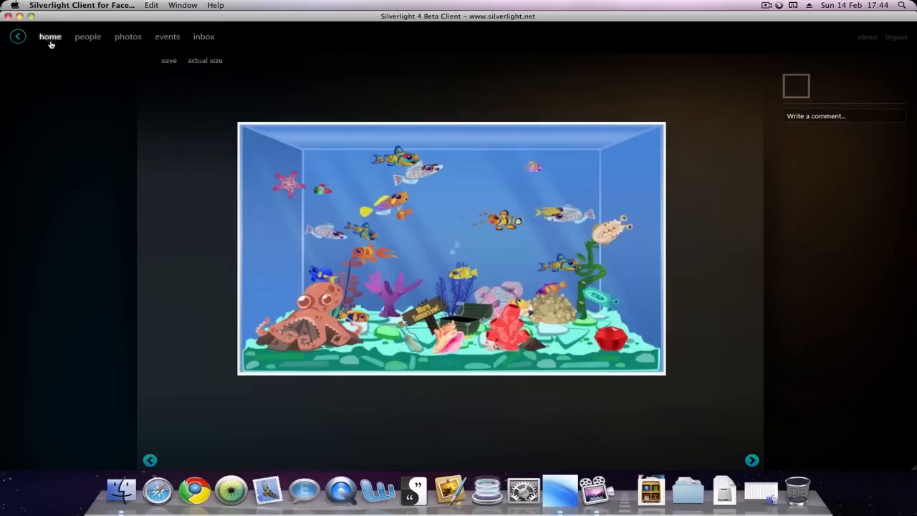
click(50, 37)
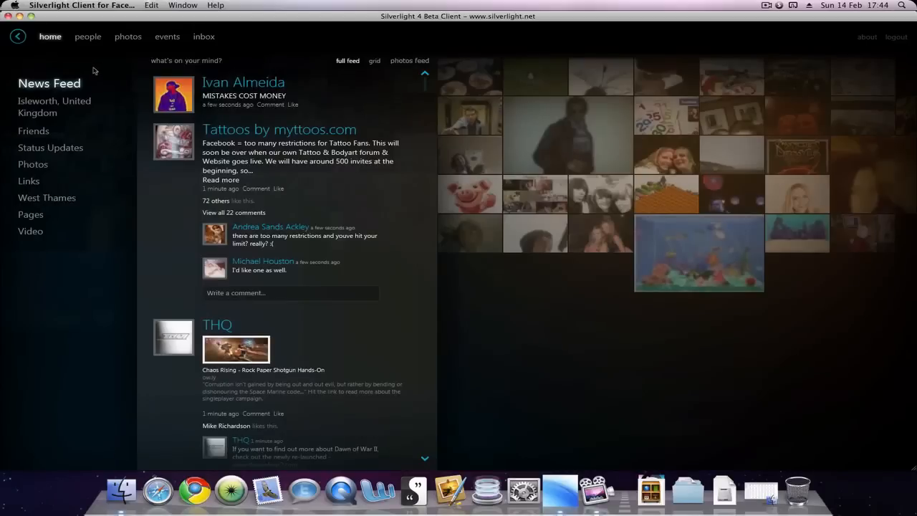
Filter the feed by the Isleworth network, then Friends, then Status Updates
click(54, 106)
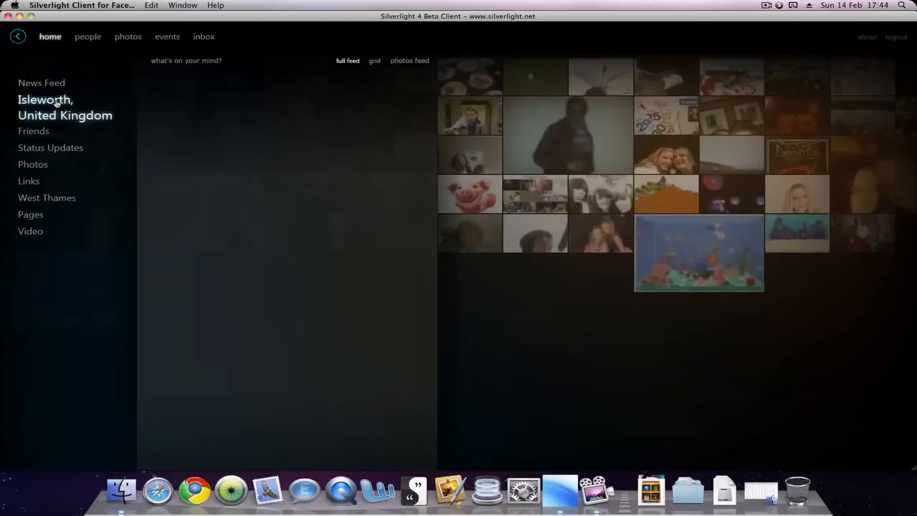
click(41, 82)
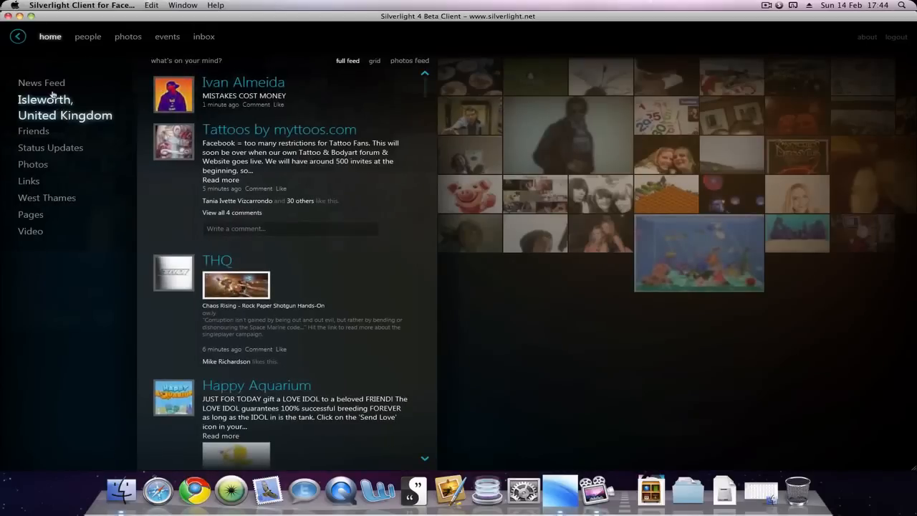
click(39, 132)
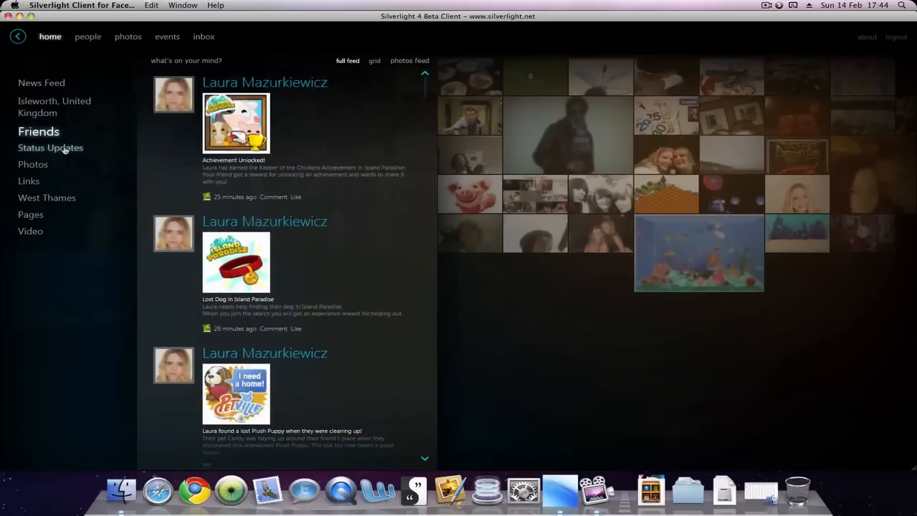
click(50, 148)
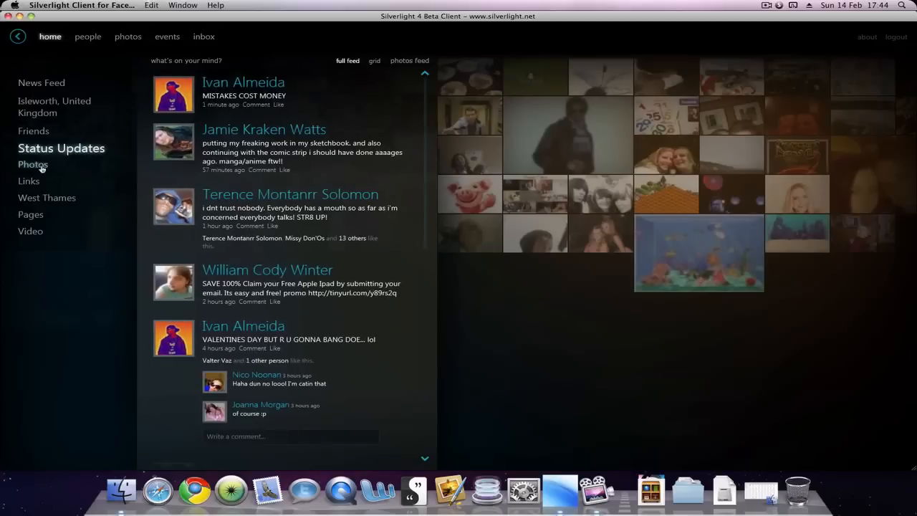
Filter the feed by Photos, Links and Pages, ending on Video posts only
click(32, 164)
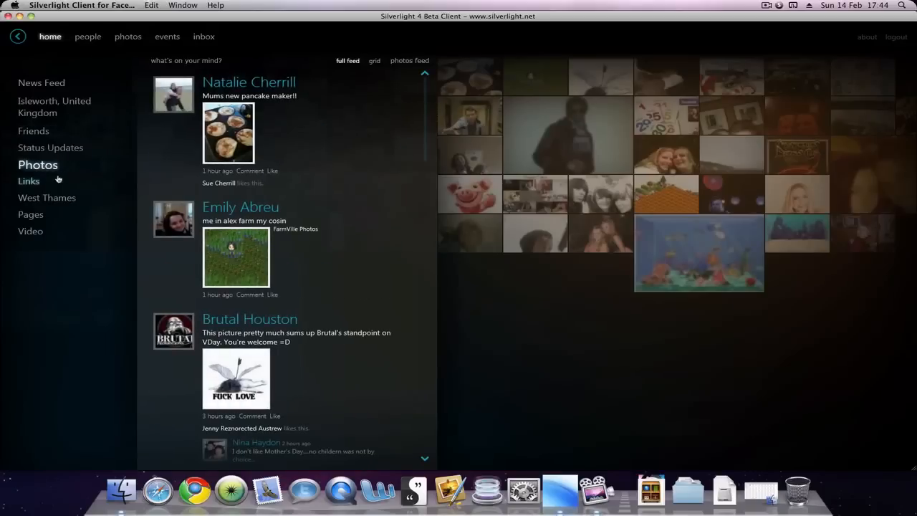
click(32, 181)
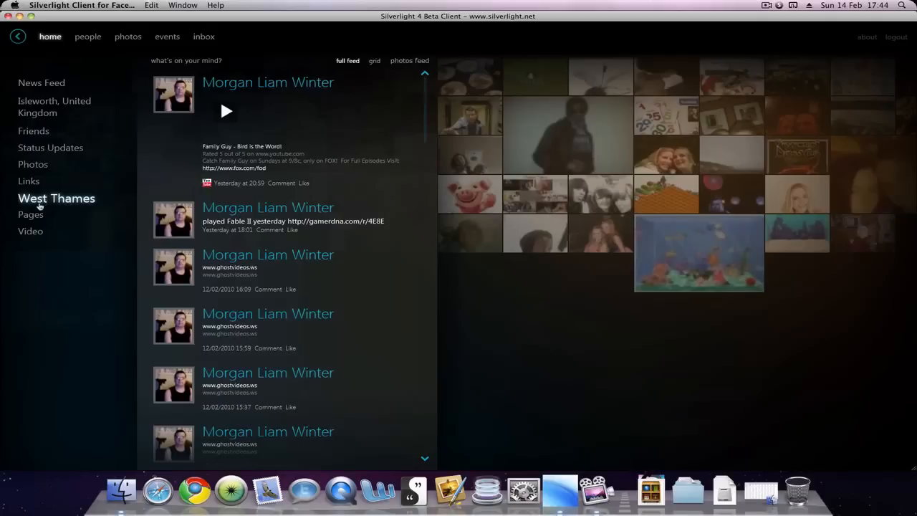
click(31, 215)
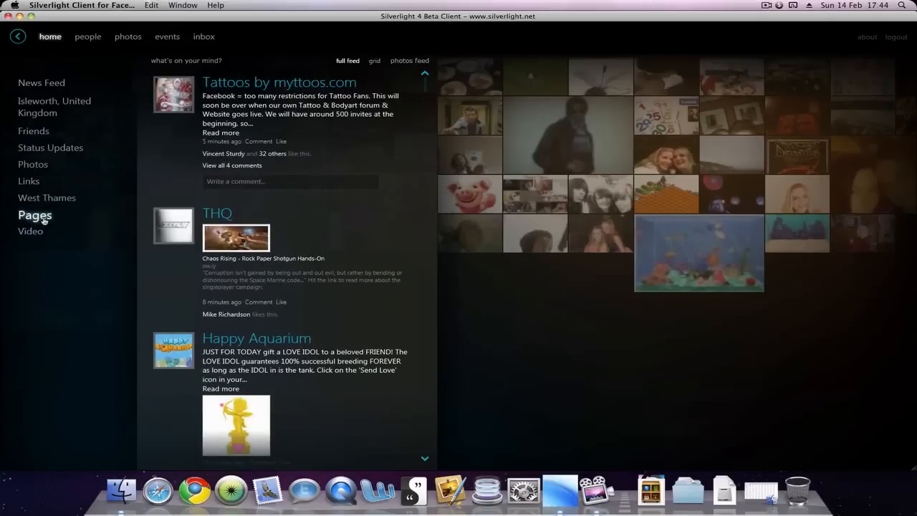
click(35, 232)
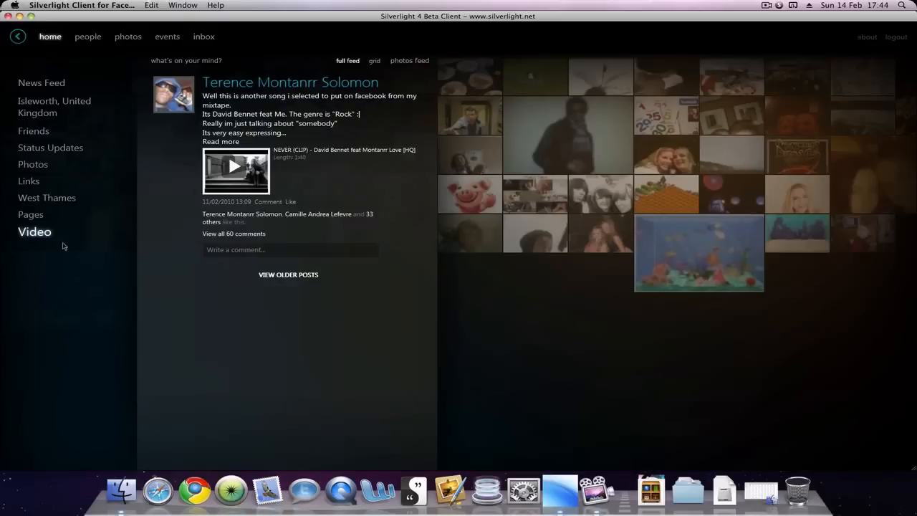
mouse_move(103, 168)
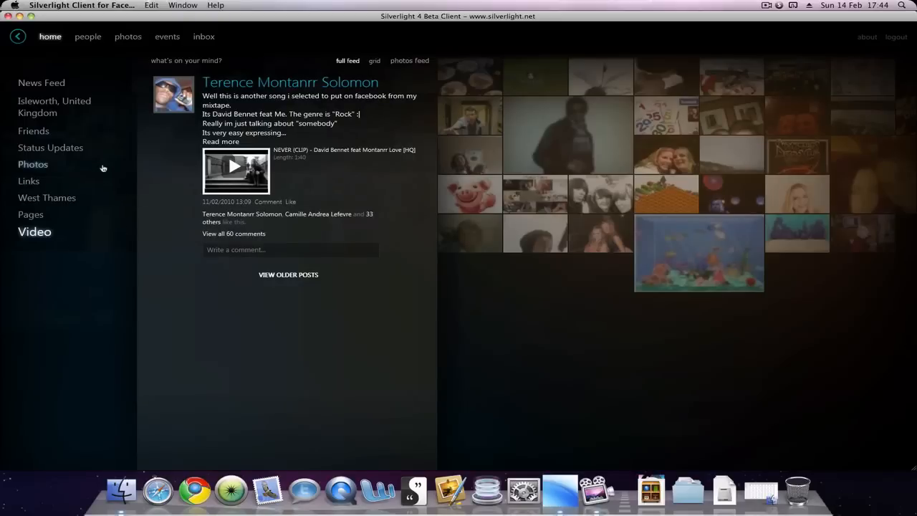
mouse_move(192, 167)
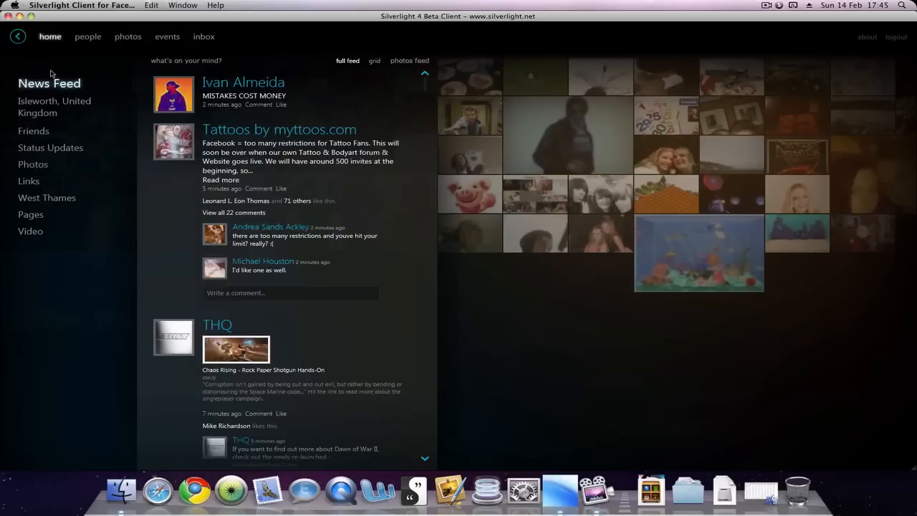
mouse_move(45, 67)
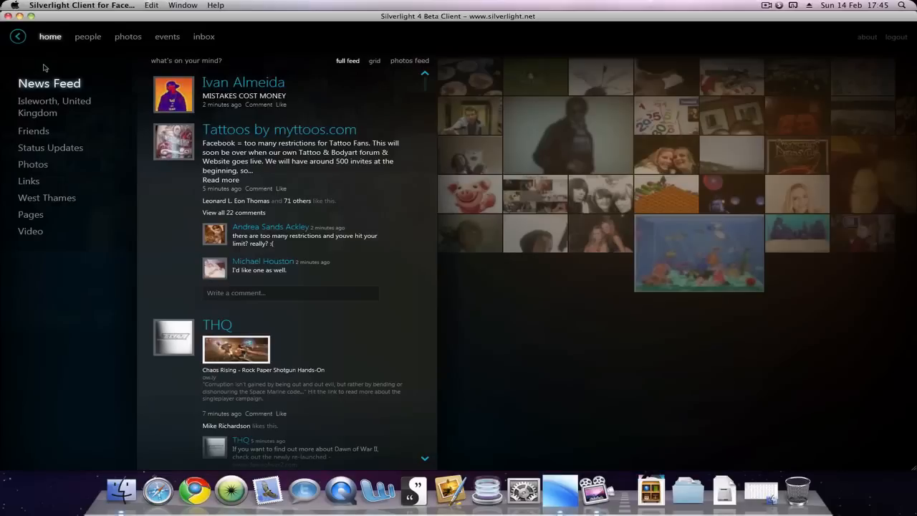
click(87, 38)
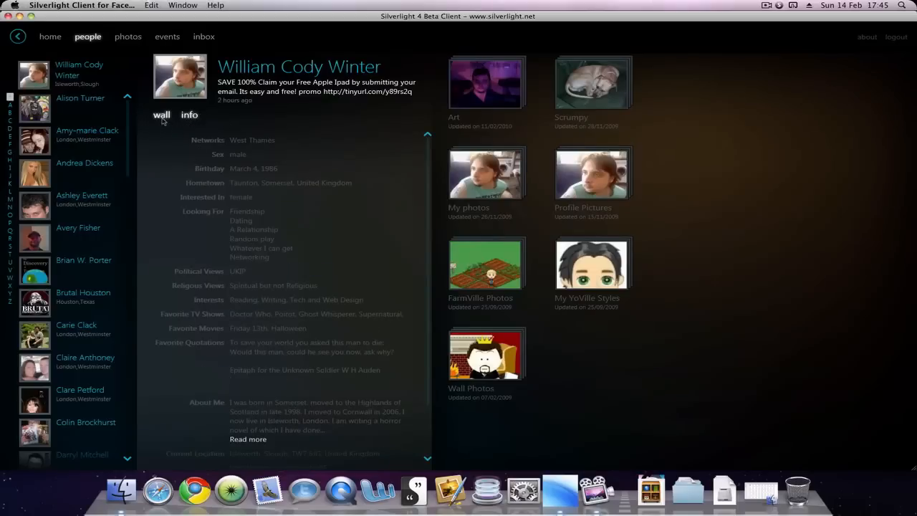
Browse friends' recent albums, then upcoming events, then the inbox messages
click(128, 37)
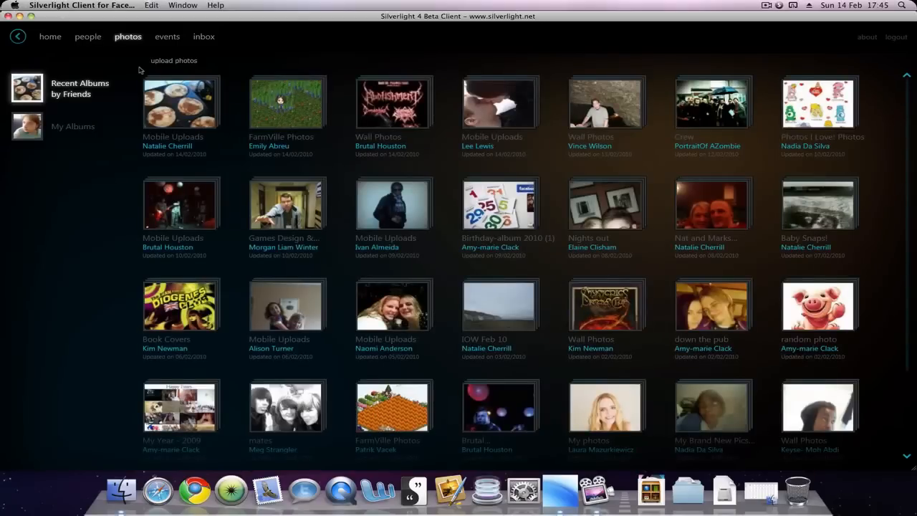
click(166, 37)
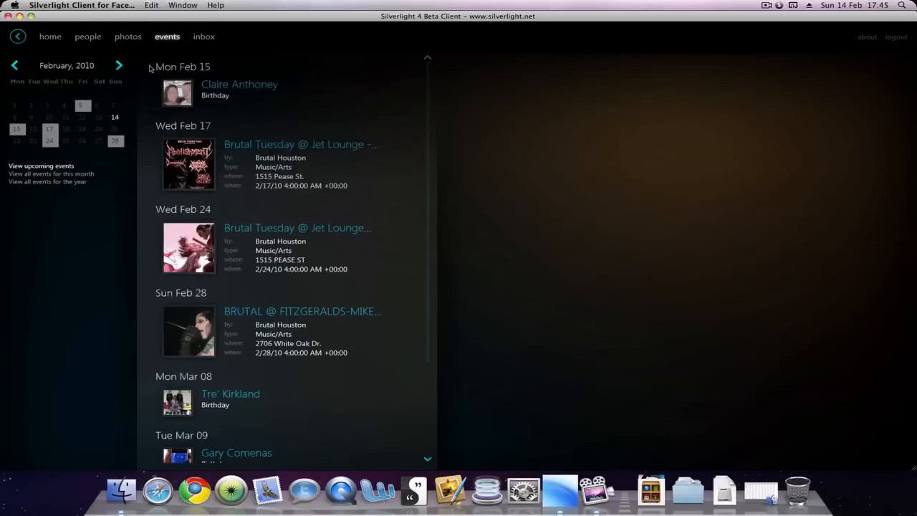
click(203, 37)
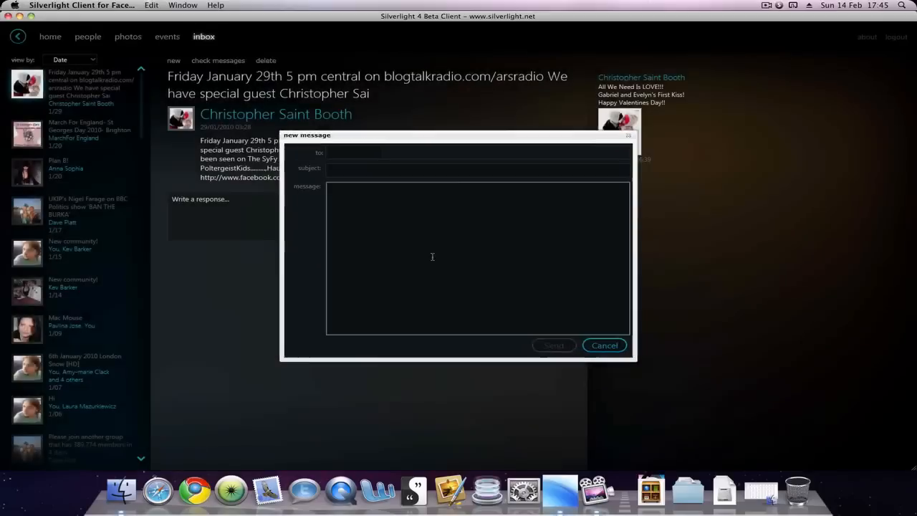
Discard the blank new message and go back to the home News Feed
click(51, 38)
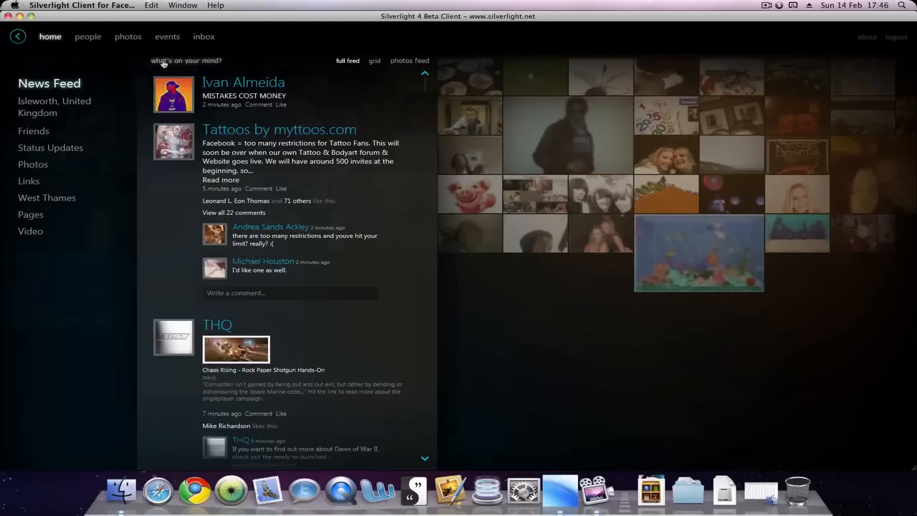
Start a status update in the 'What's on your mind' composer and cancel its link attachment
click(187, 60)
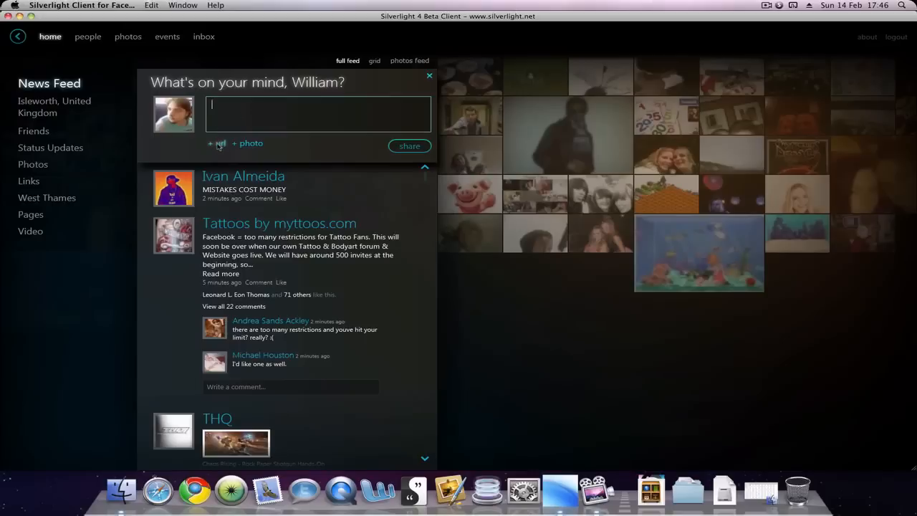
click(216, 143)
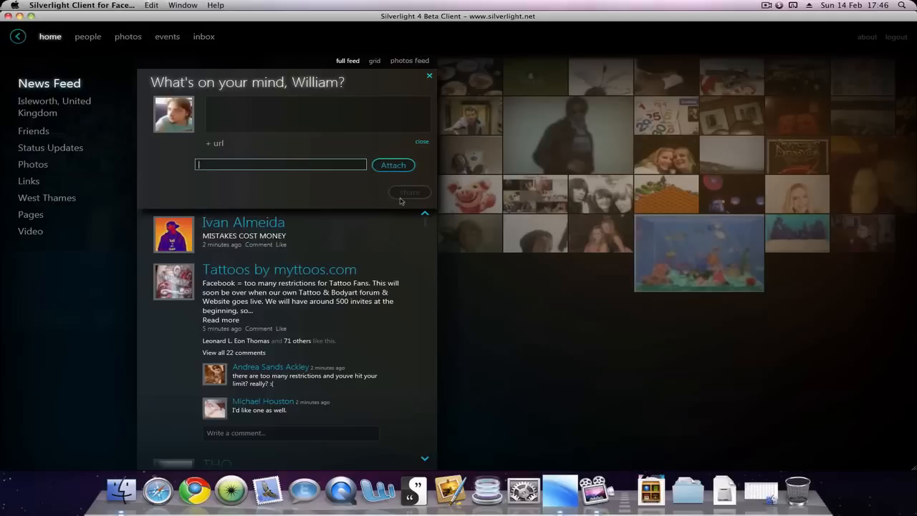
click(421, 142)
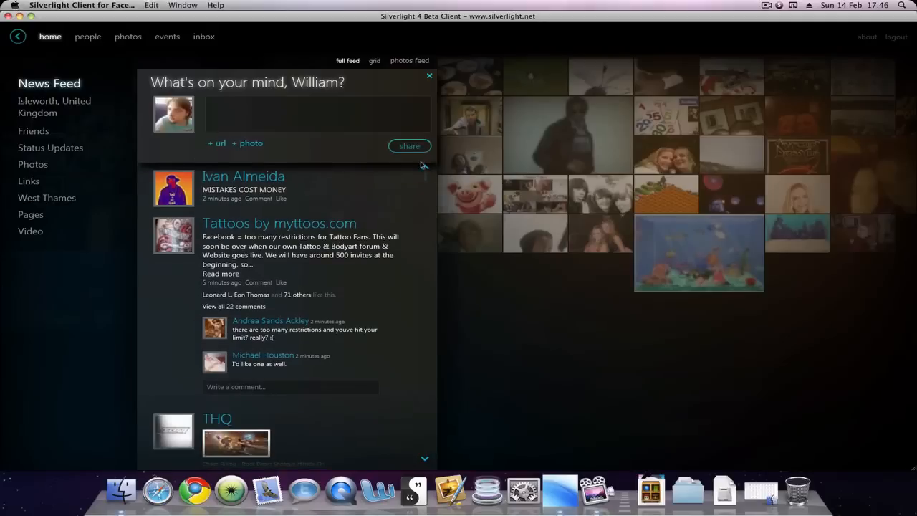
Cancel the photo attachment option and dismiss the status box without posting
click(216, 144)
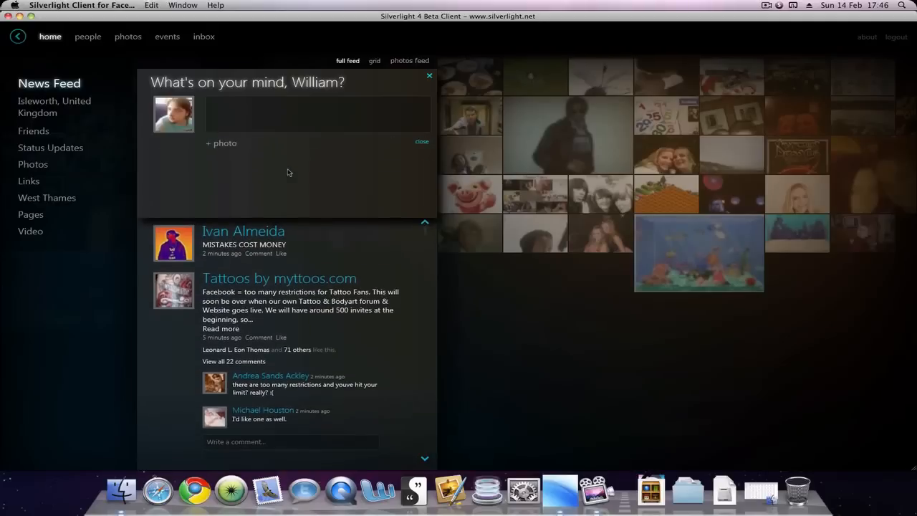
click(221, 143)
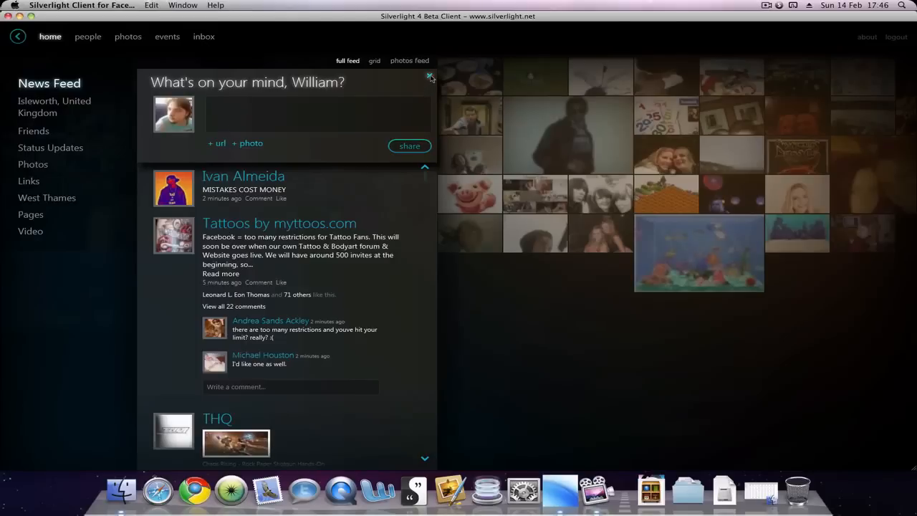
click(430, 76)
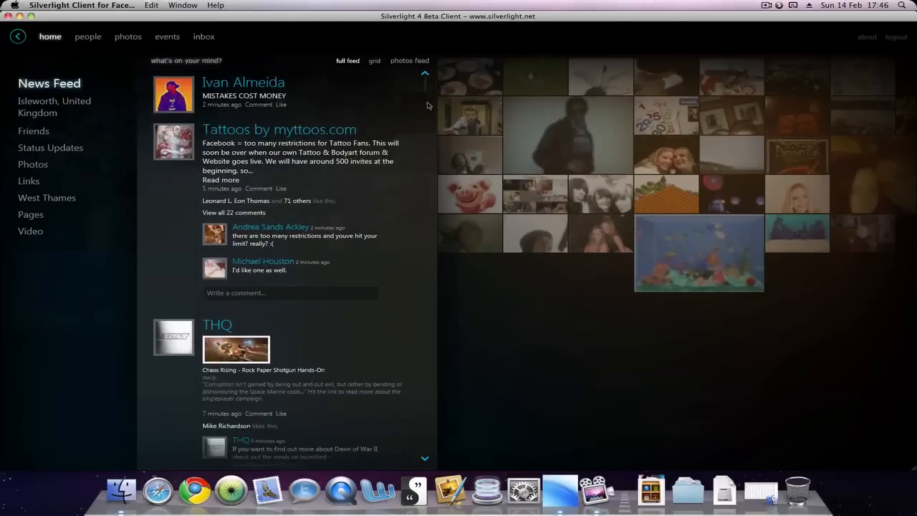
mouse_move(347, 78)
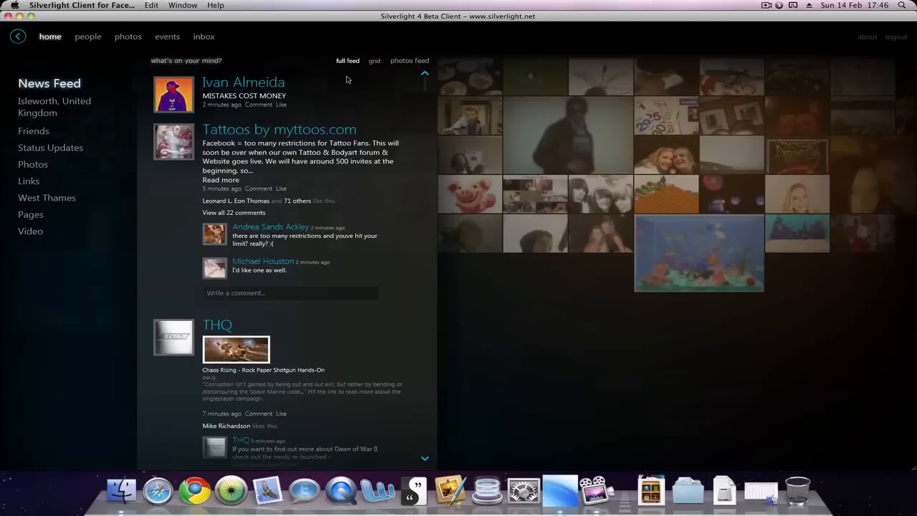
mouse_move(307, 6)
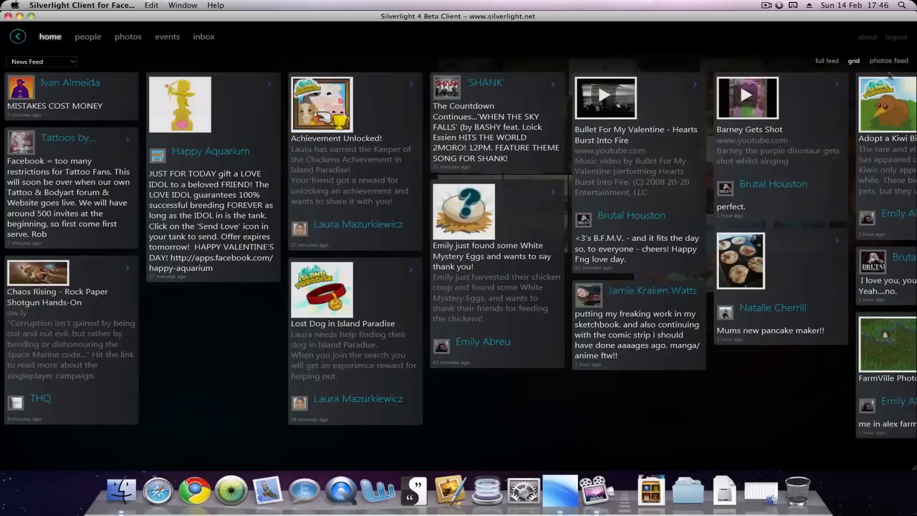
View a friend's photo, go home, and show the News Feed as a grid of story tiles
click(888, 61)
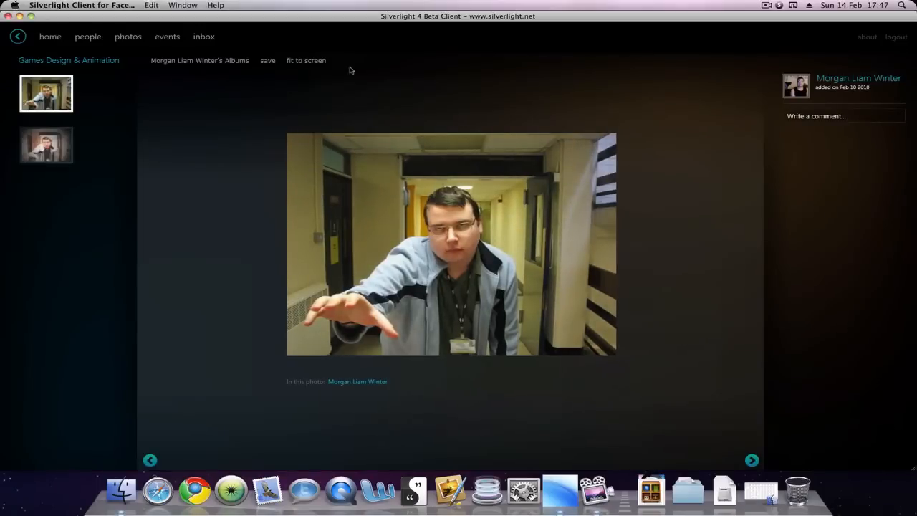
click(307, 61)
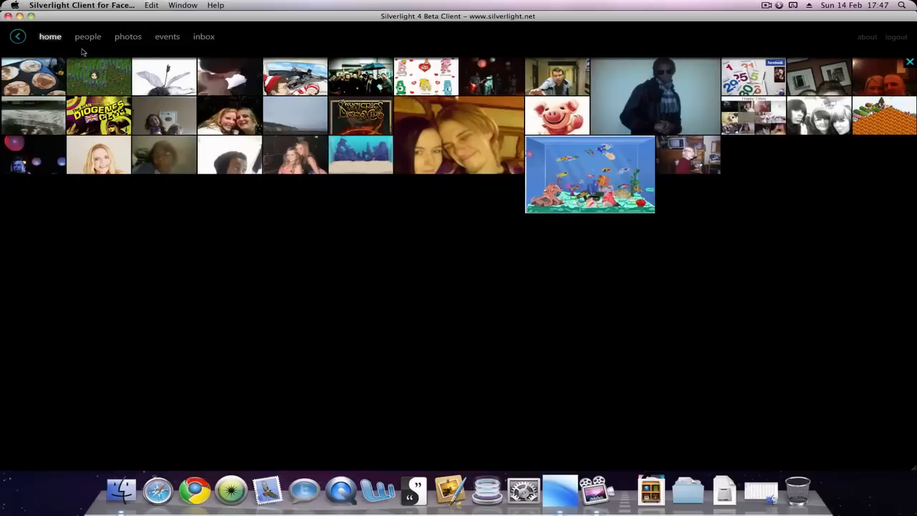
mouse_move(592, 43)
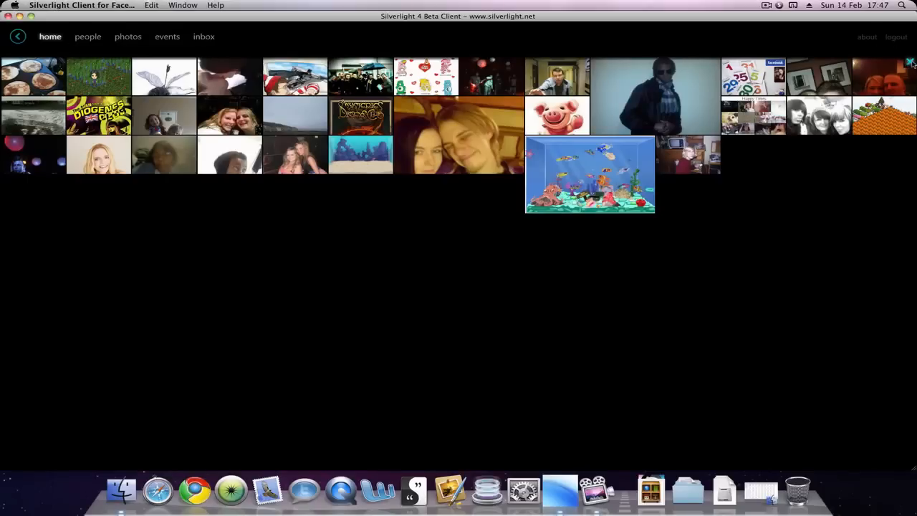
click(827, 60)
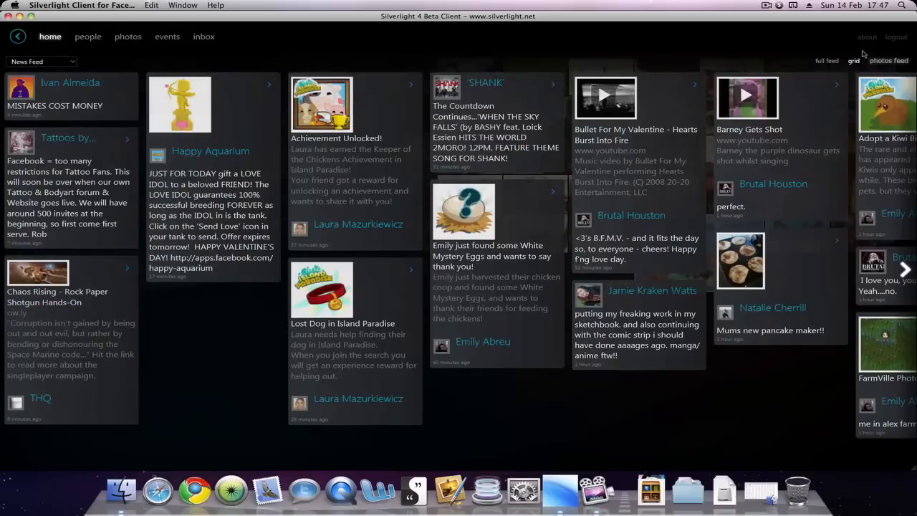
Switch the News Feed from the grid of tiles back to the full-feed story list
click(347, 61)
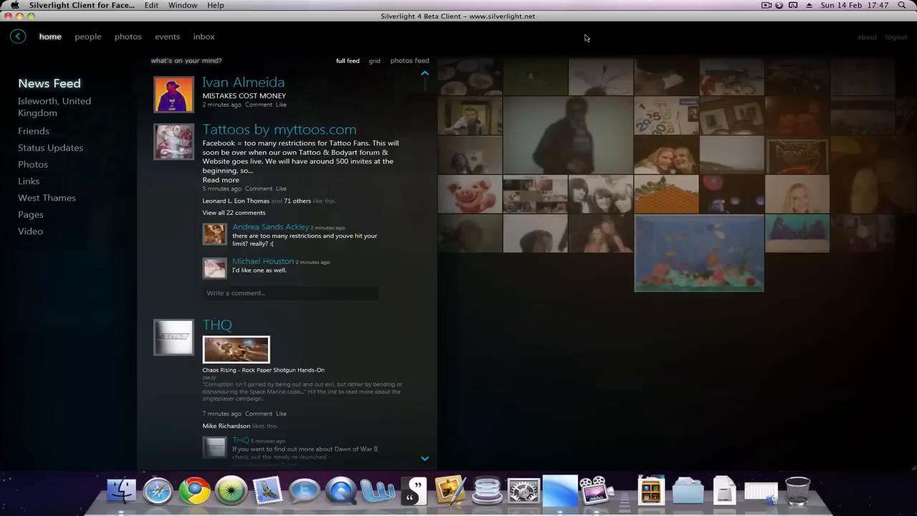
mouse_move(553, 38)
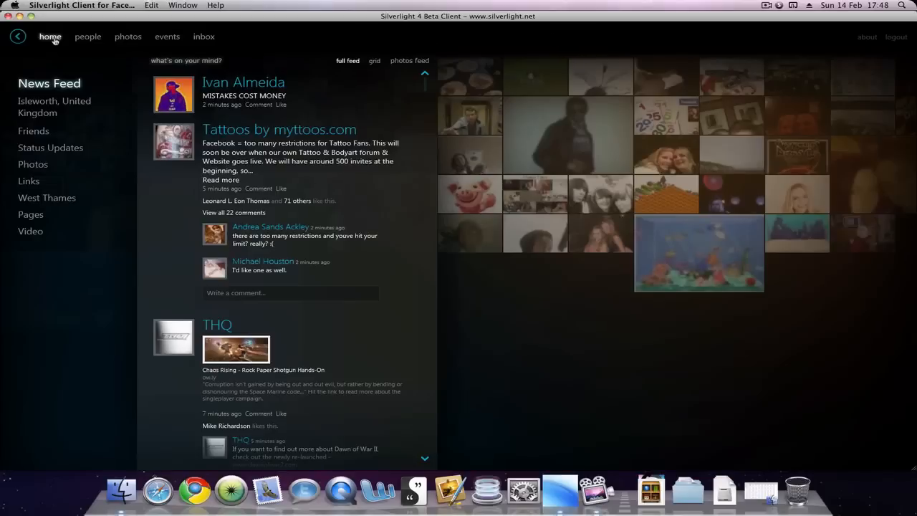
mouse_move(77, 51)
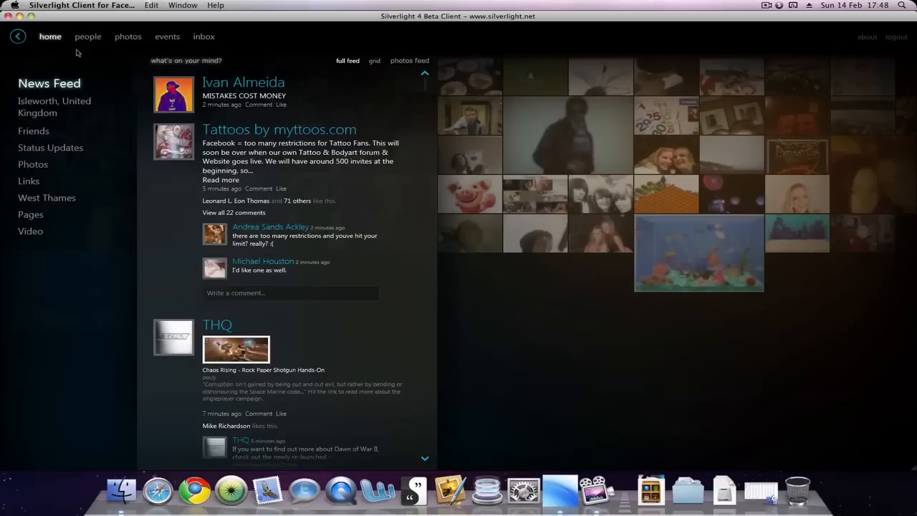
mouse_move(183, 56)
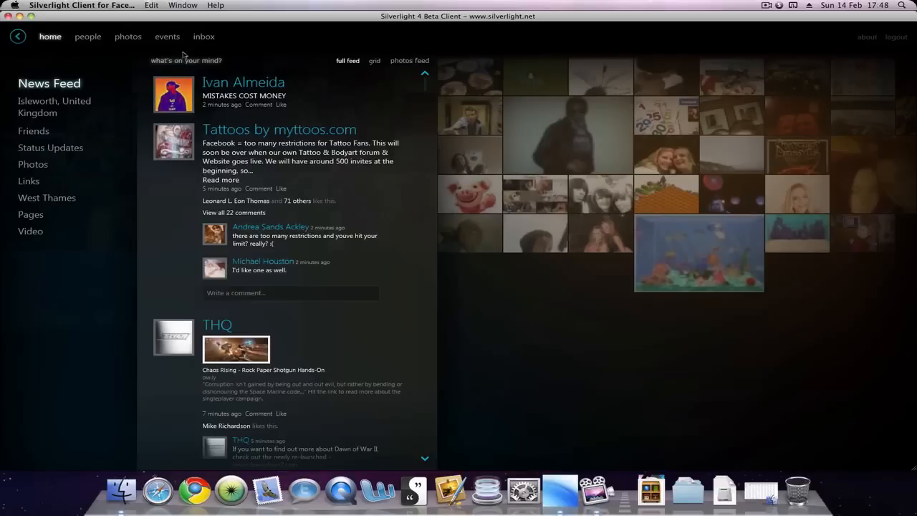
mouse_move(741, 49)
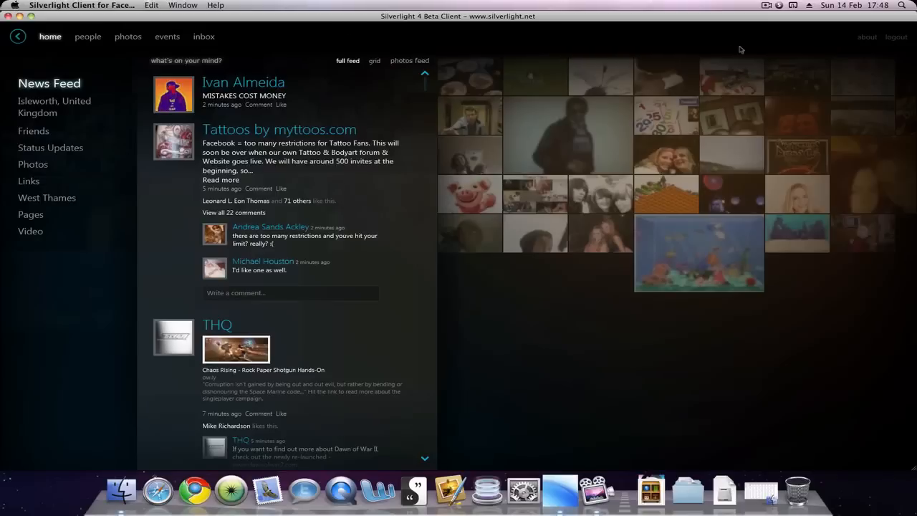
mouse_move(865, 44)
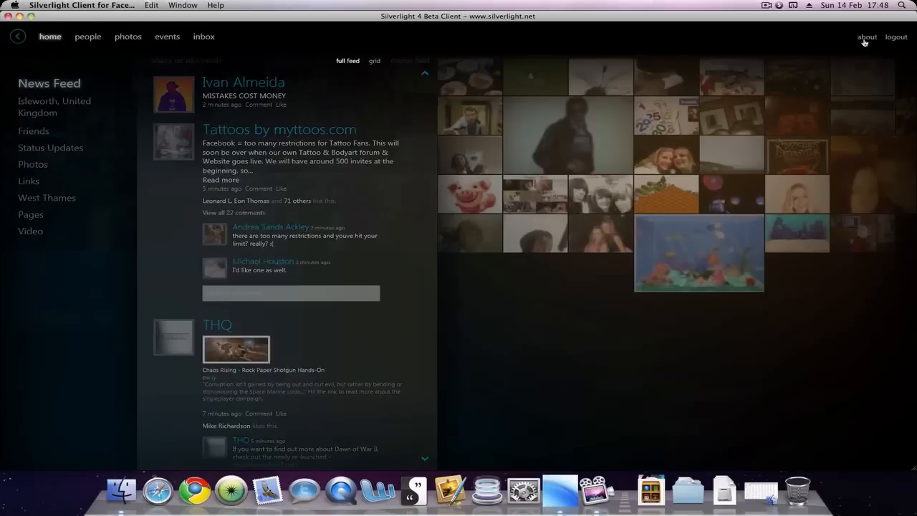
Show the About window for the client, Version 1.0, over the News Feed
click(866, 38)
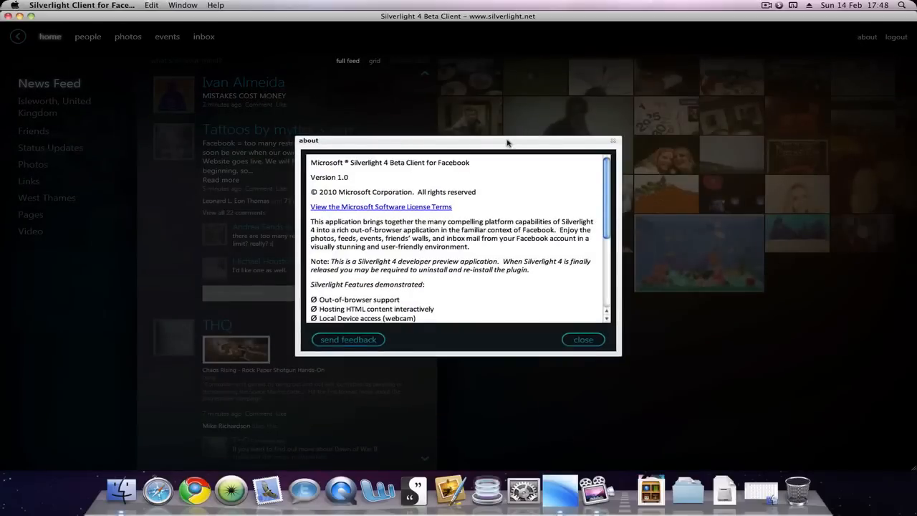
mouse_move(356, 181)
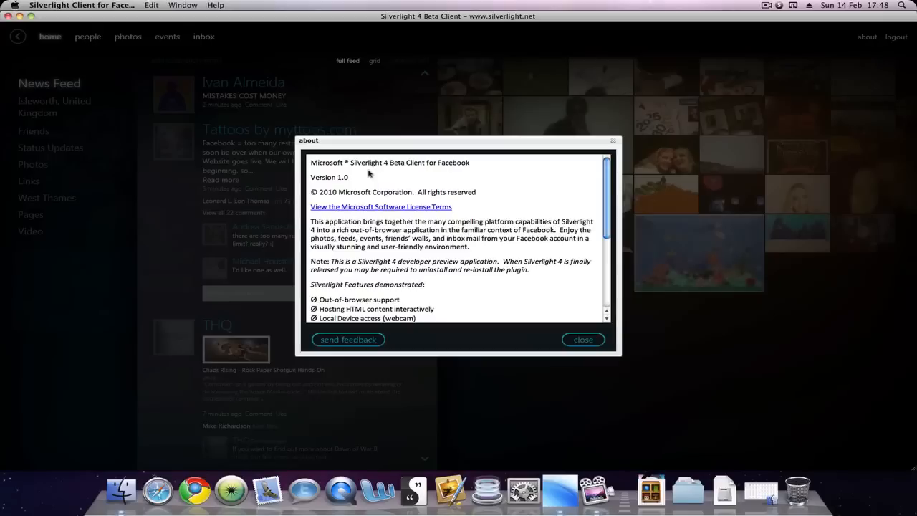
mouse_move(407, 171)
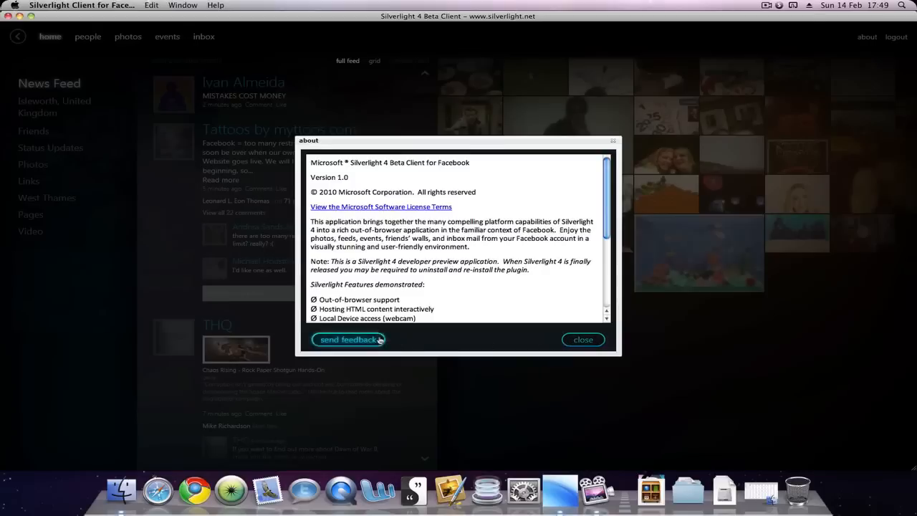
mouse_move(583, 338)
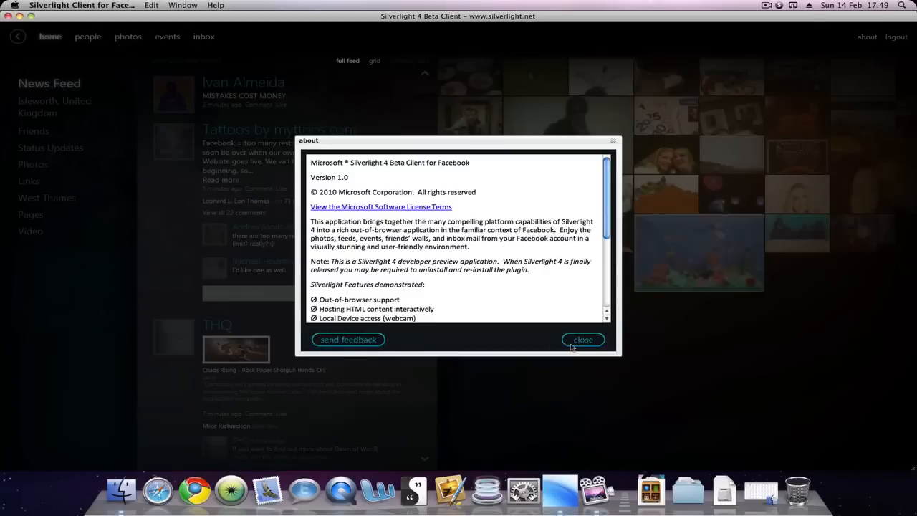
Close the About window, leaving the full dark News Feed visible
click(583, 338)
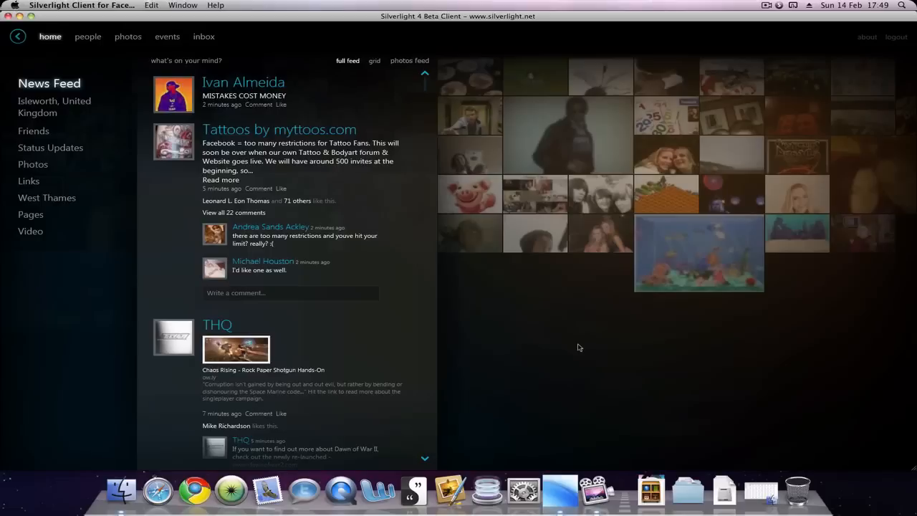
mouse_move(542, 348)
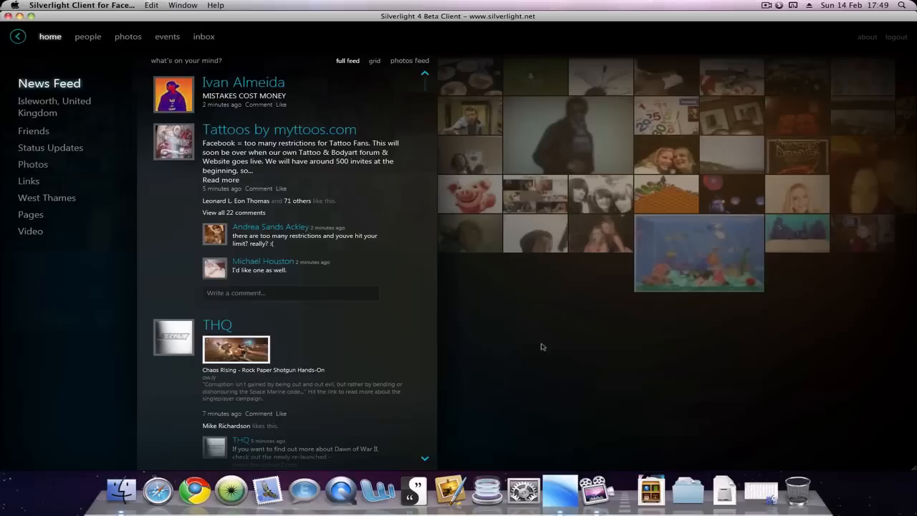
mouse_move(513, 338)
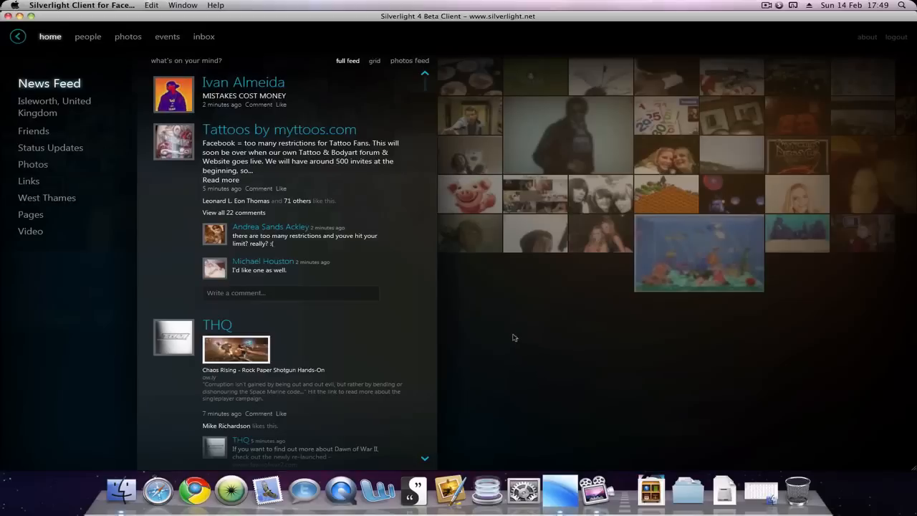